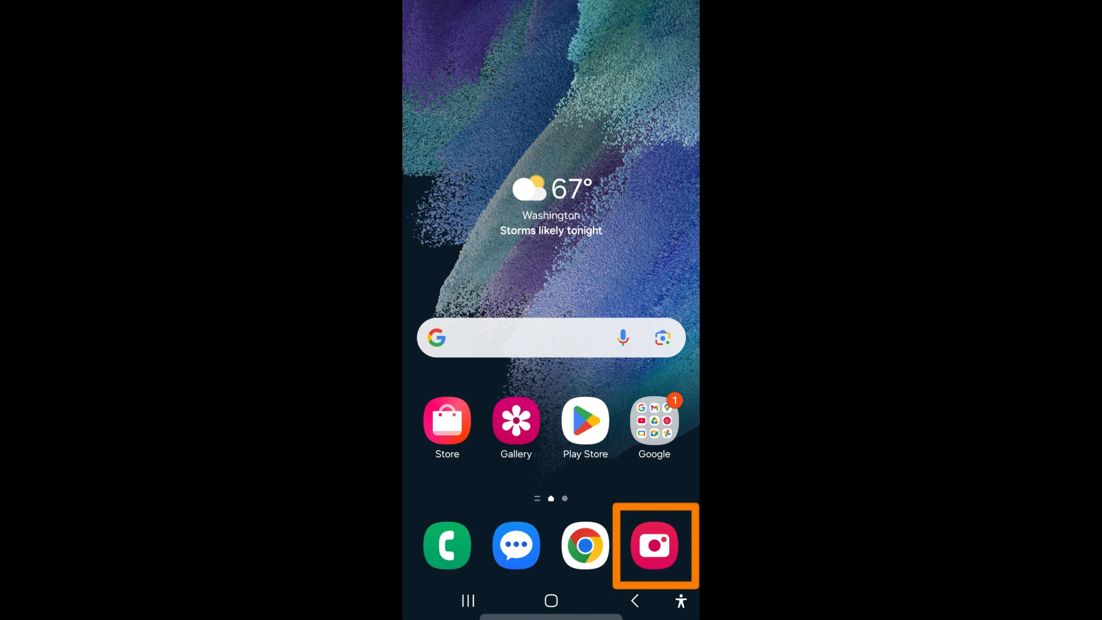
Step: Launch Samsung Camera and list its extra shooting modes, including Bixby Vision
click(654, 545)
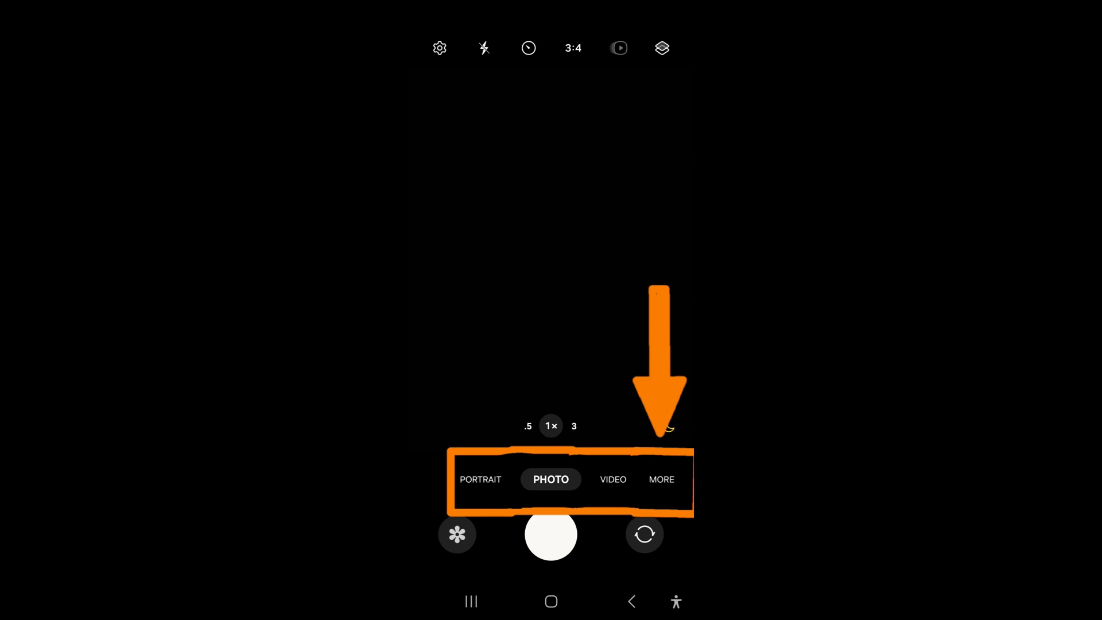
click(661, 479)
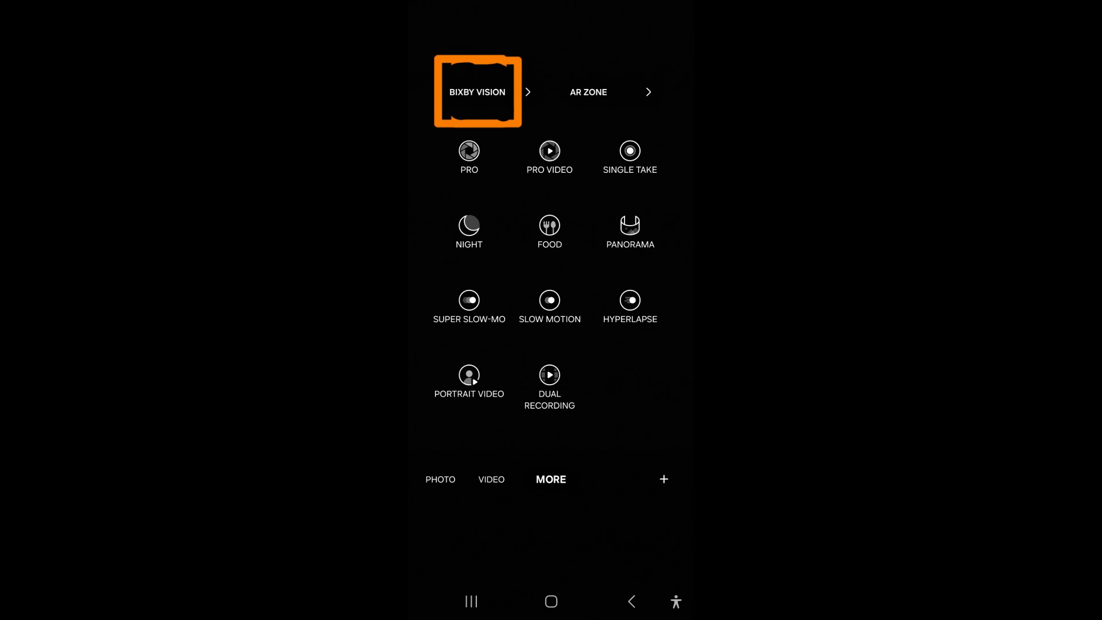
Step: Start Bixby Vision, show Translate from Auto to Spanish, then switch to Text mode
click(477, 92)
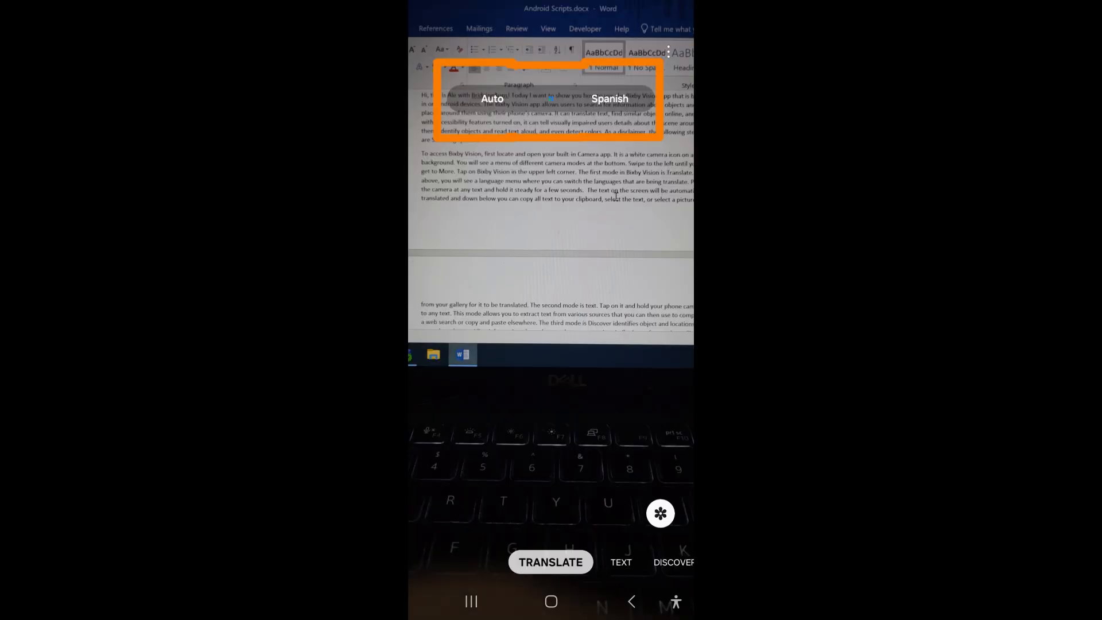
click(610, 99)
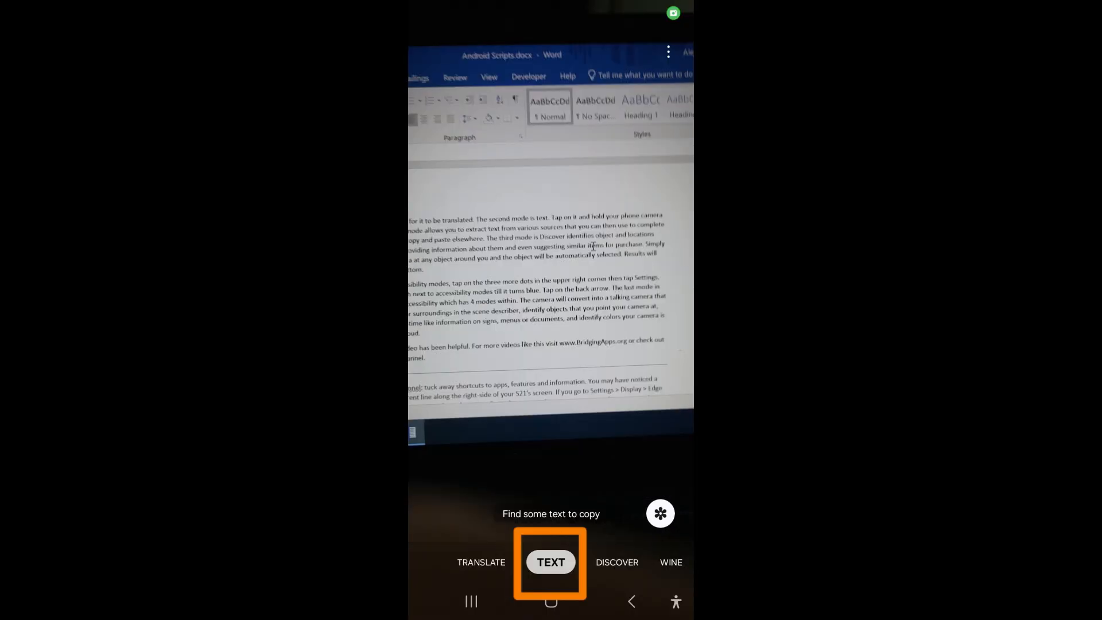
Step: Capture the document's text, select a highlighted portion, and view similar Discover images
click(551, 561)
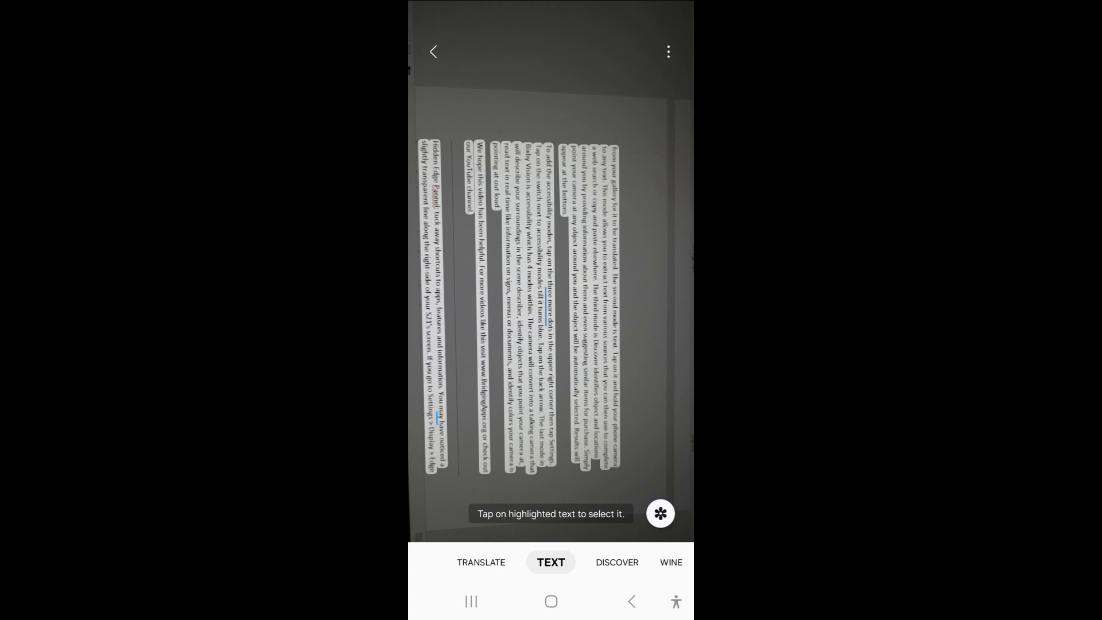
click(617, 562)
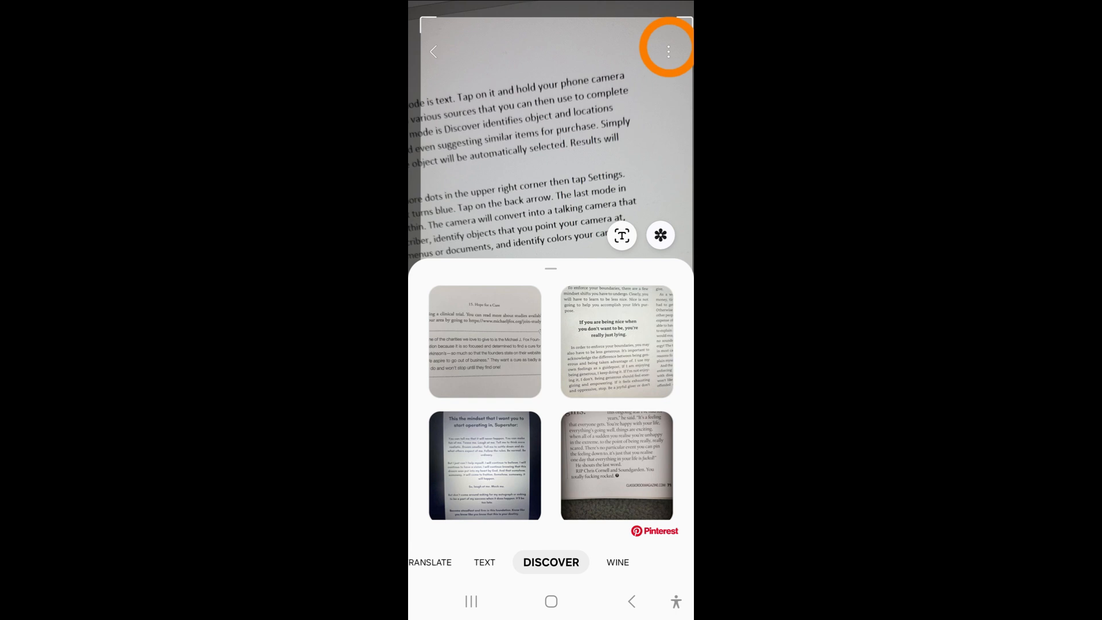
Step: Enable Accessibility modes in Bixby Vision settings and return to the camera view
click(667, 50)
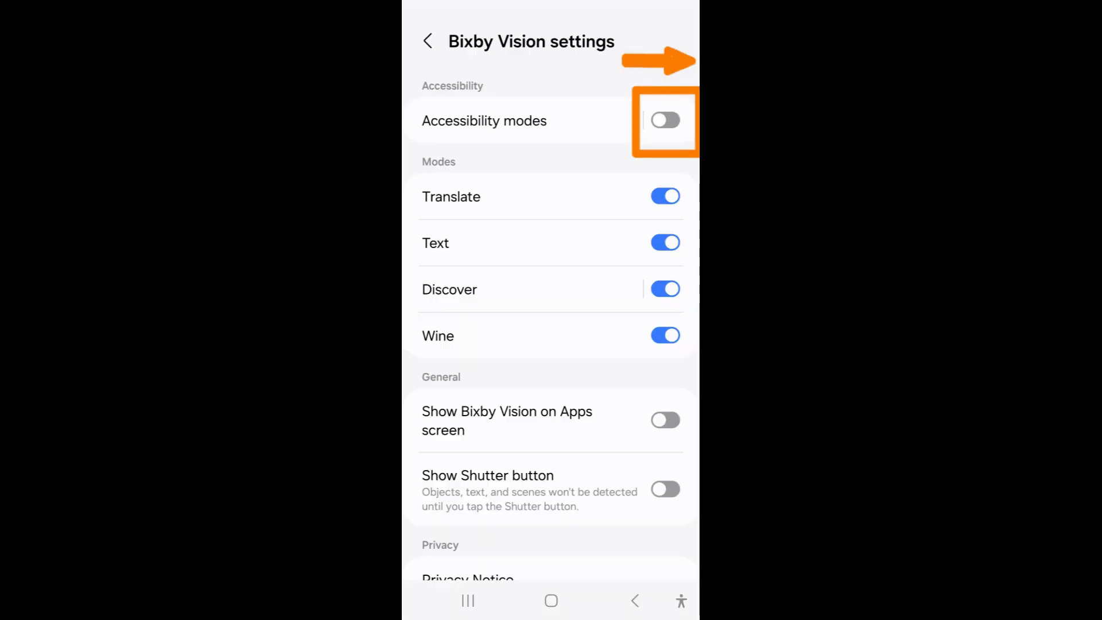
click(664, 120)
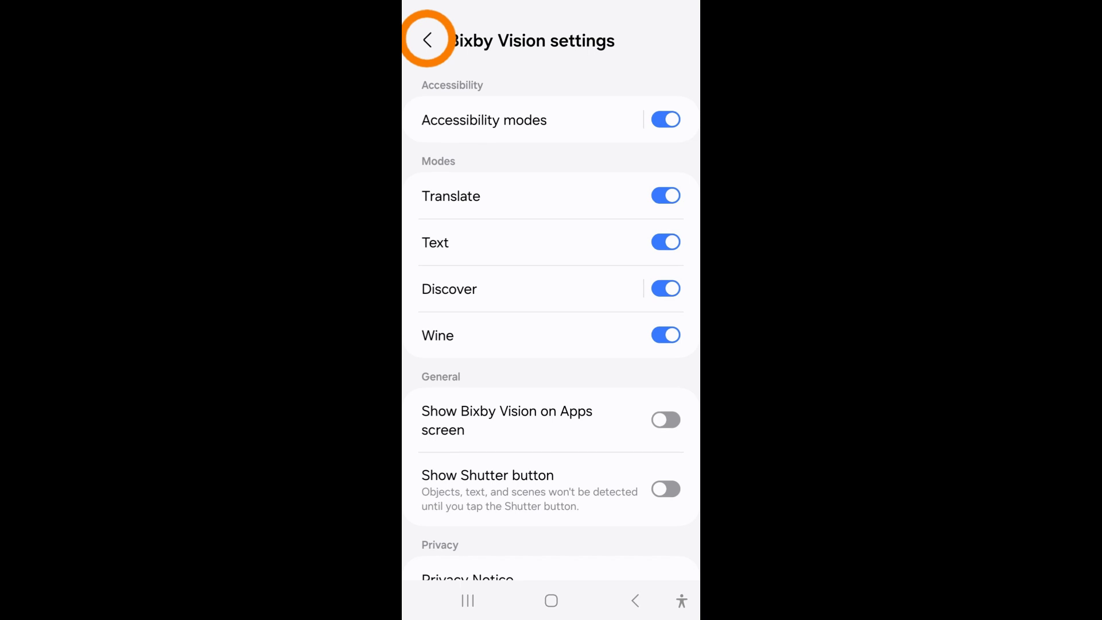
click(428, 40)
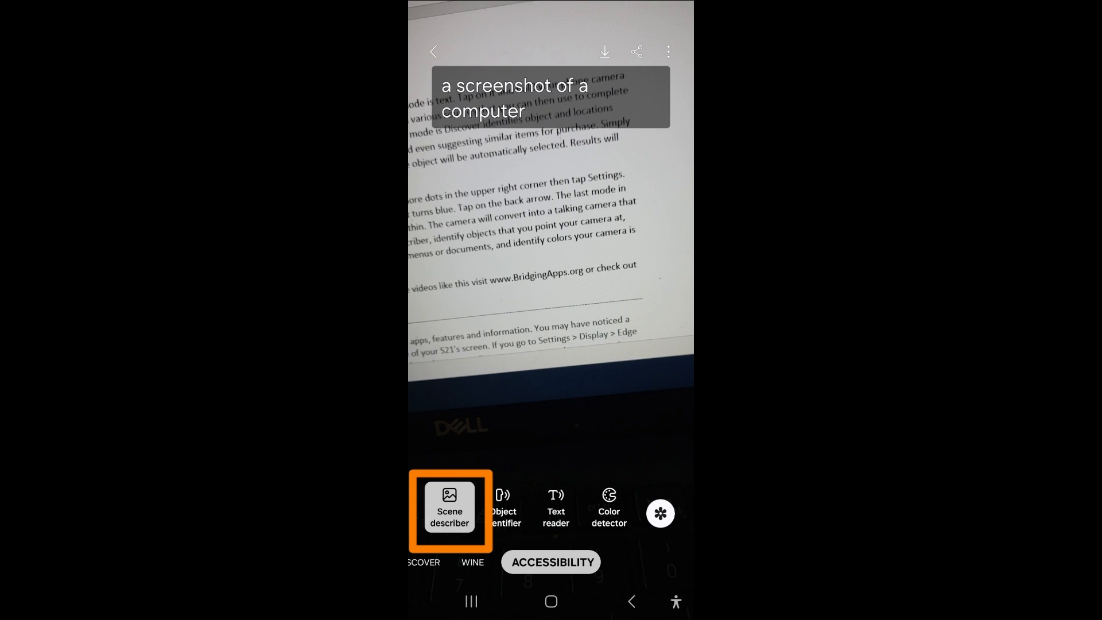
Step: Identify container and stool objects, read screen text aloud, and detect Dark gray fabric
click(503, 508)
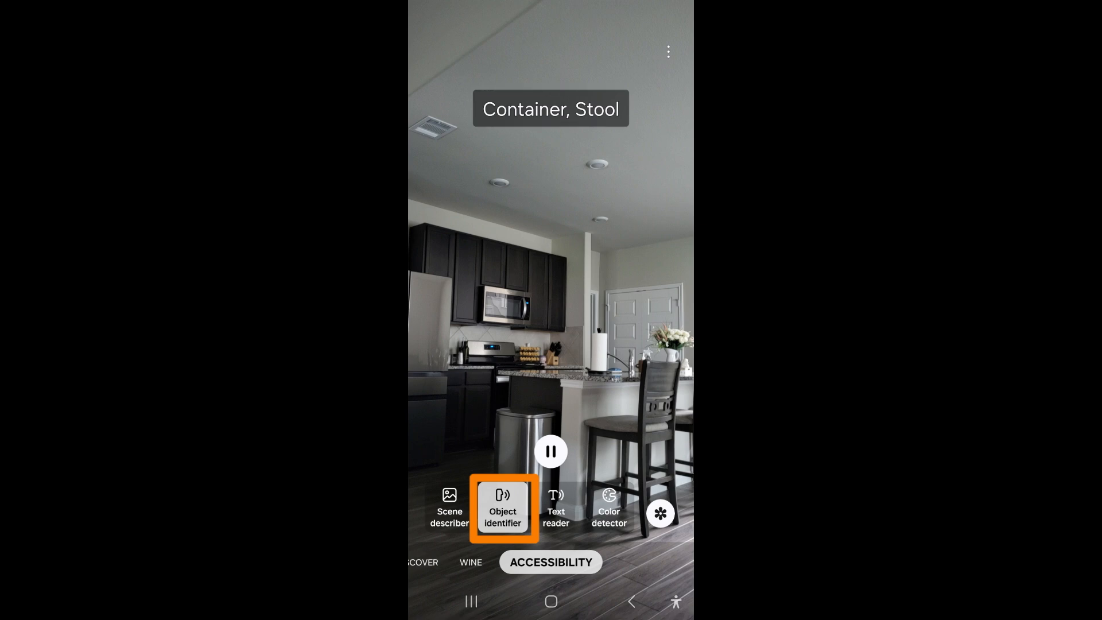
click(556, 507)
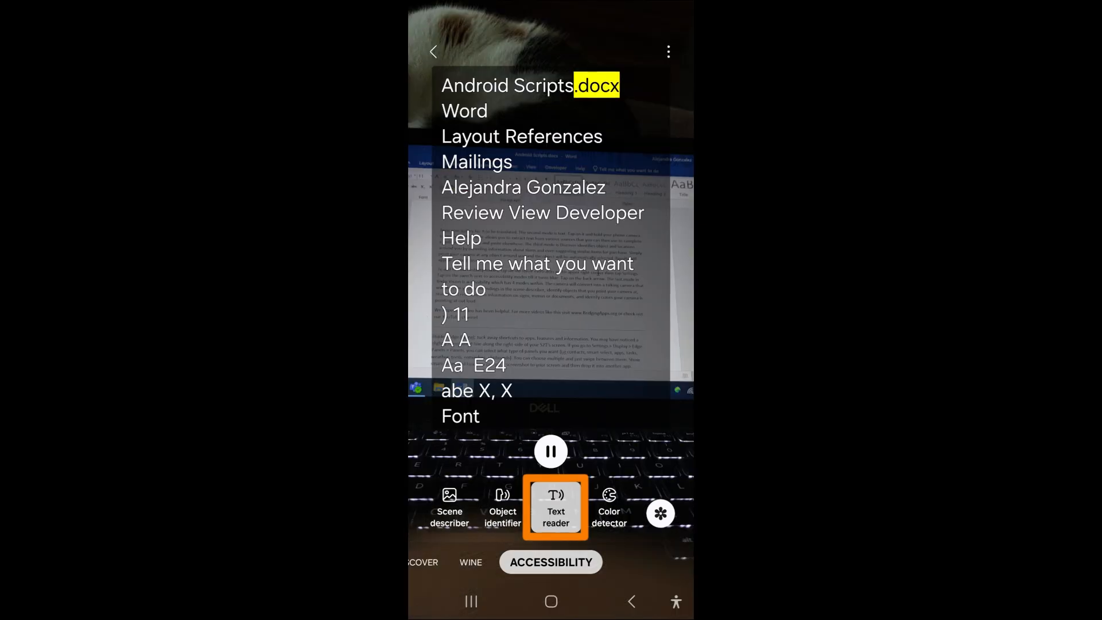
click(609, 507)
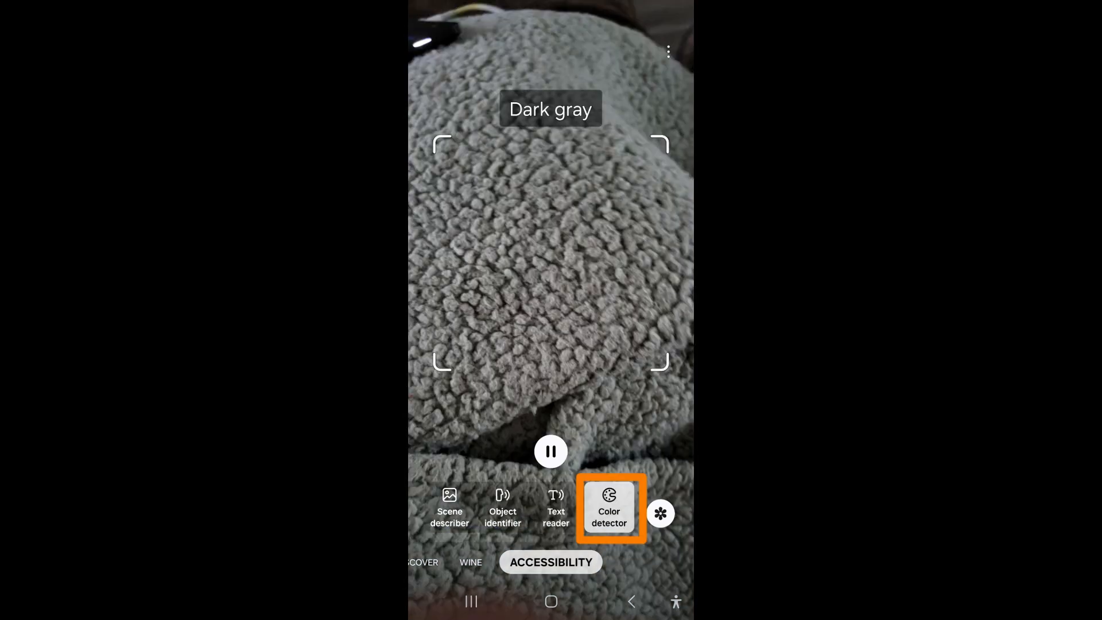